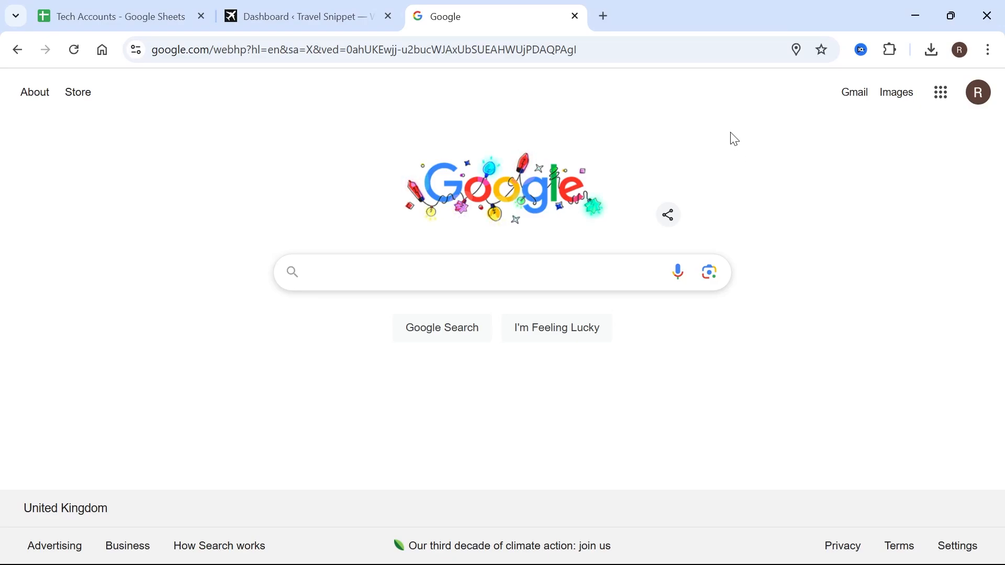
pyautogui.moveTo(297, 151)
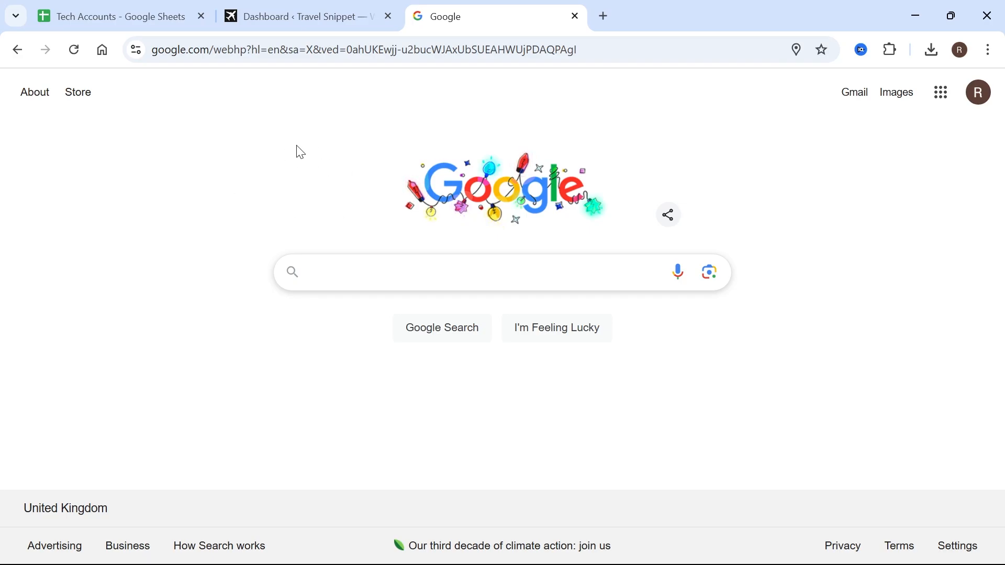
pyautogui.moveTo(360, 50)
pyautogui.write('tagman')
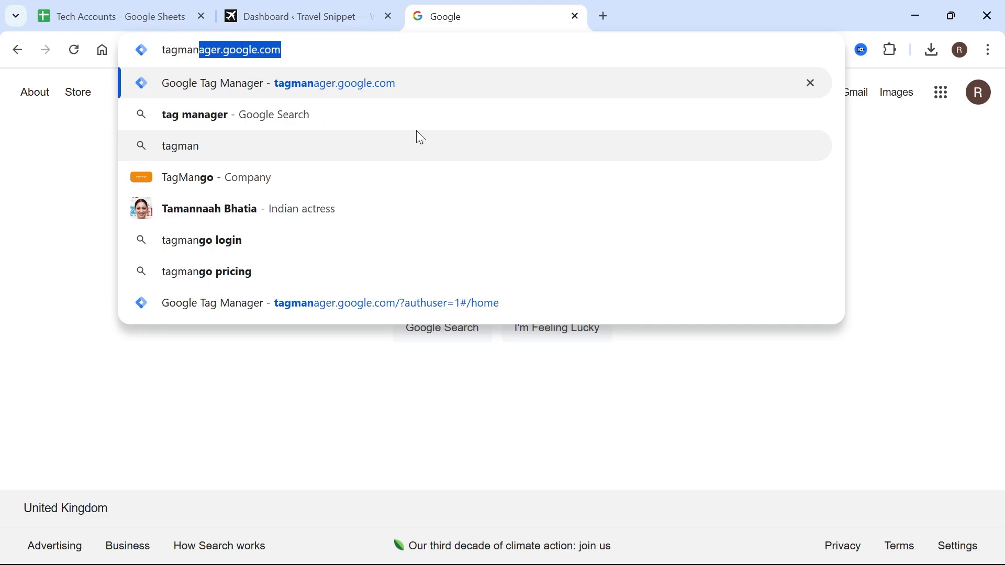
# - Switch Google Tag Manager to the other signed-in Google profile, which has no accounts
pyautogui.click(278, 83)
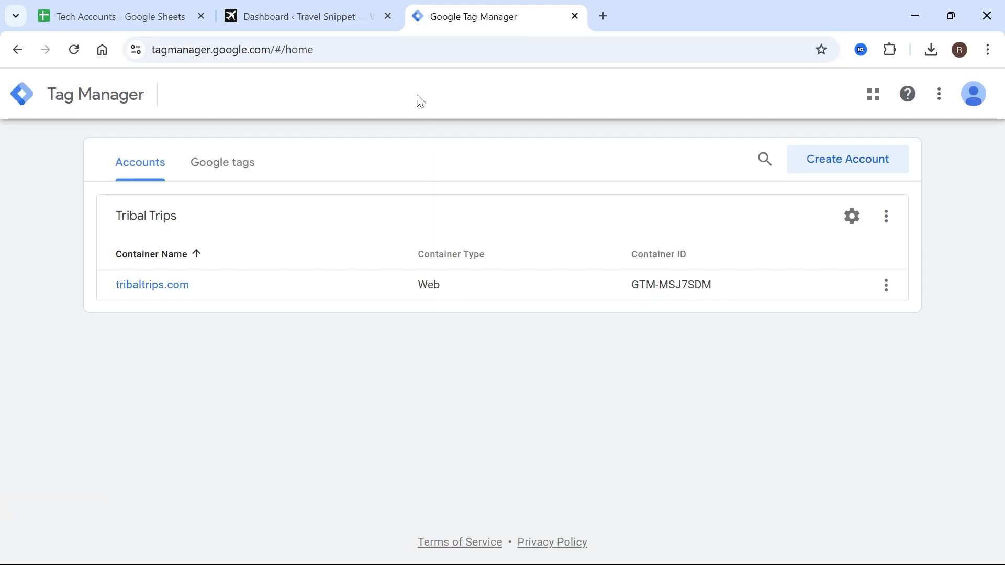
pyautogui.click(971, 94)
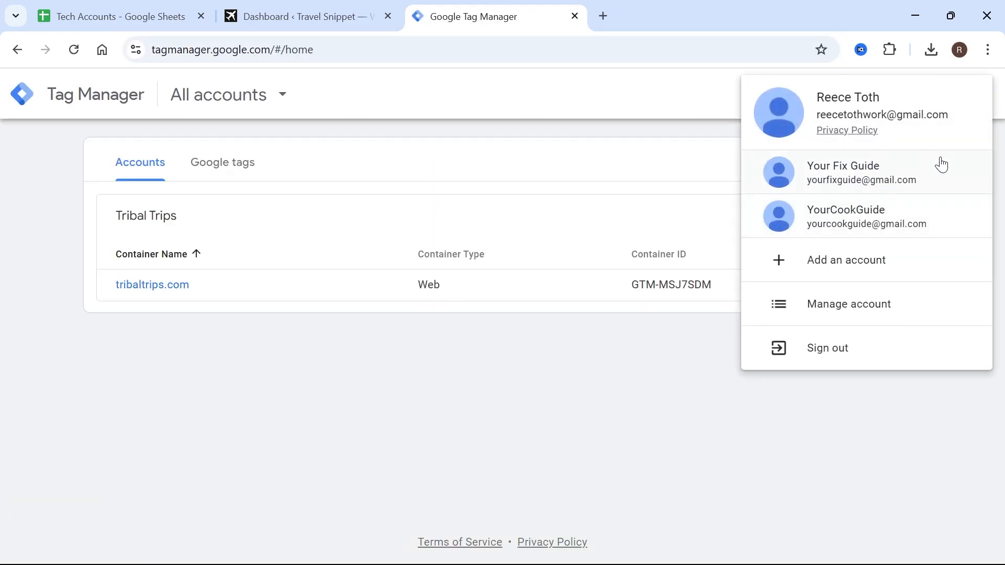
pyautogui.moveTo(856, 175)
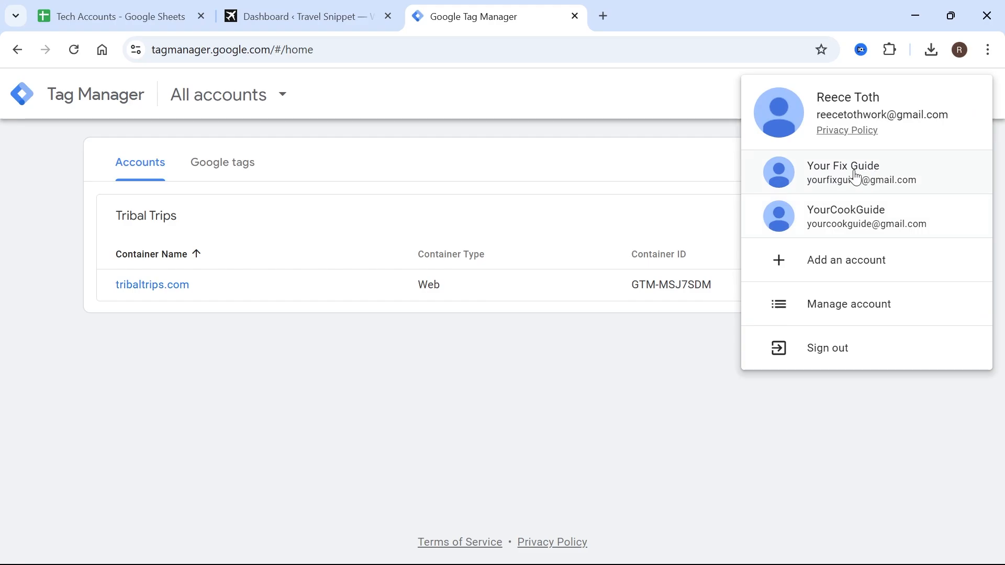
pyautogui.click(843, 172)
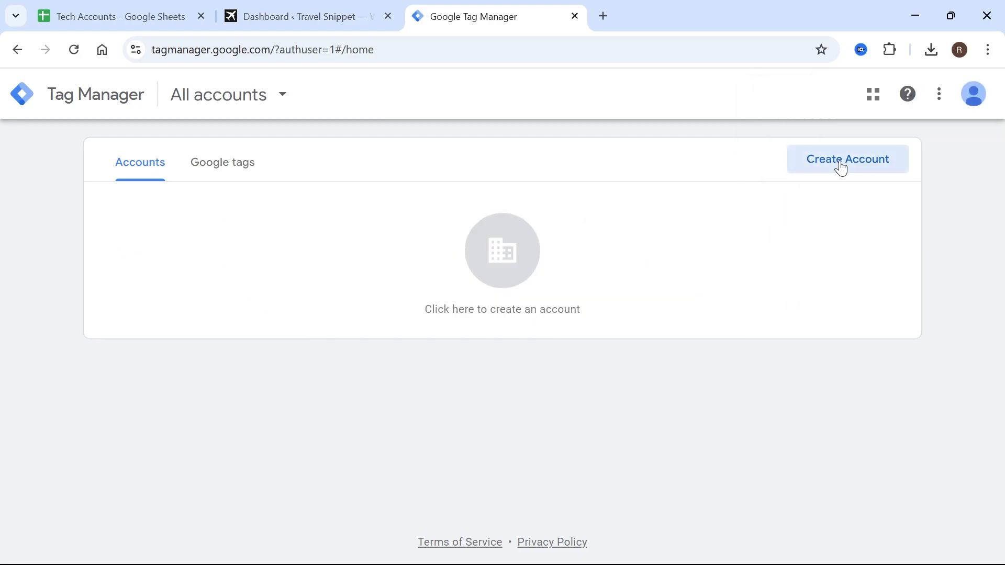
pyautogui.click(847, 159)
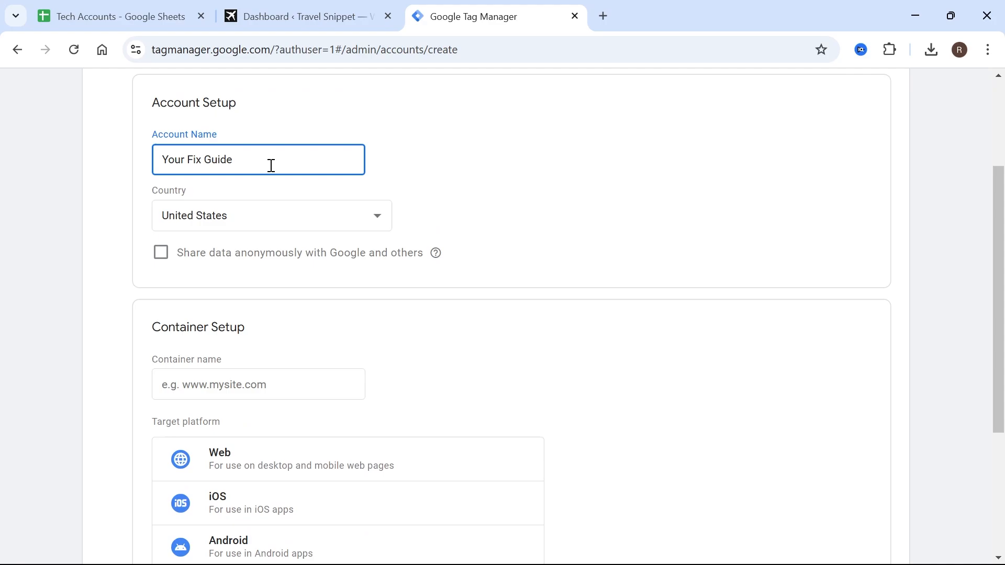
pyautogui.click(270, 215)
pyautogui.write('www.travelsnippet.com')
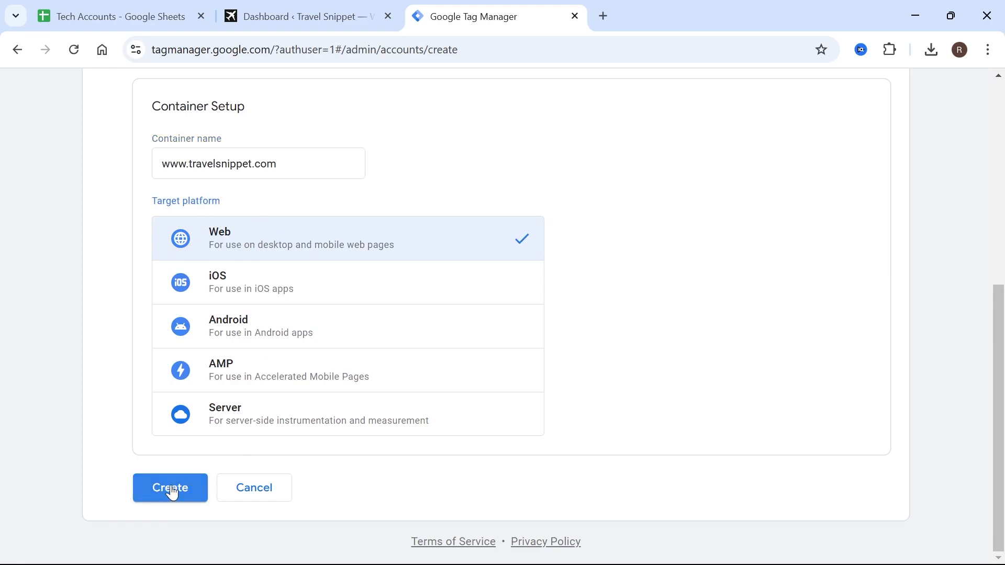
pyautogui.click(169, 488)
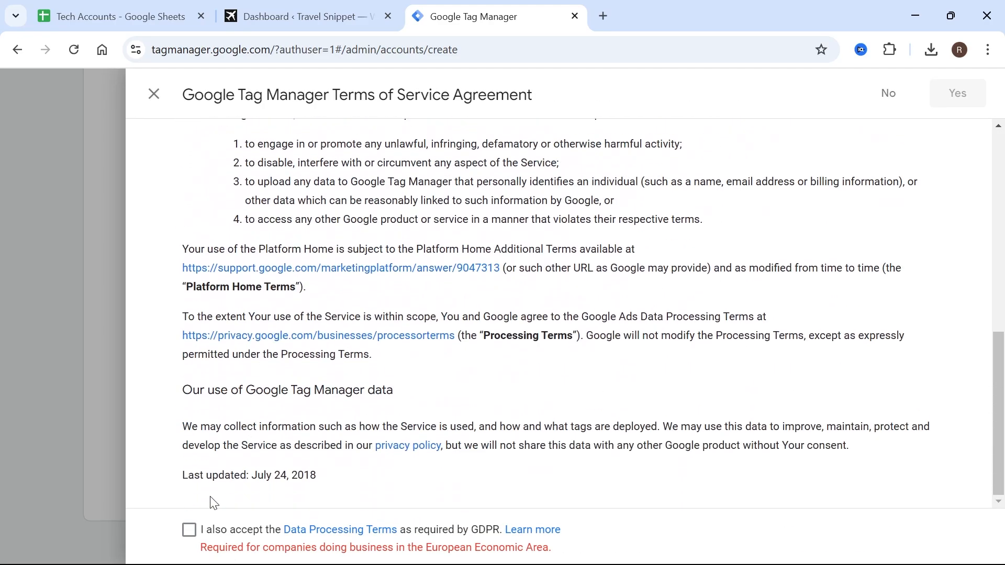
pyautogui.click(188, 529)
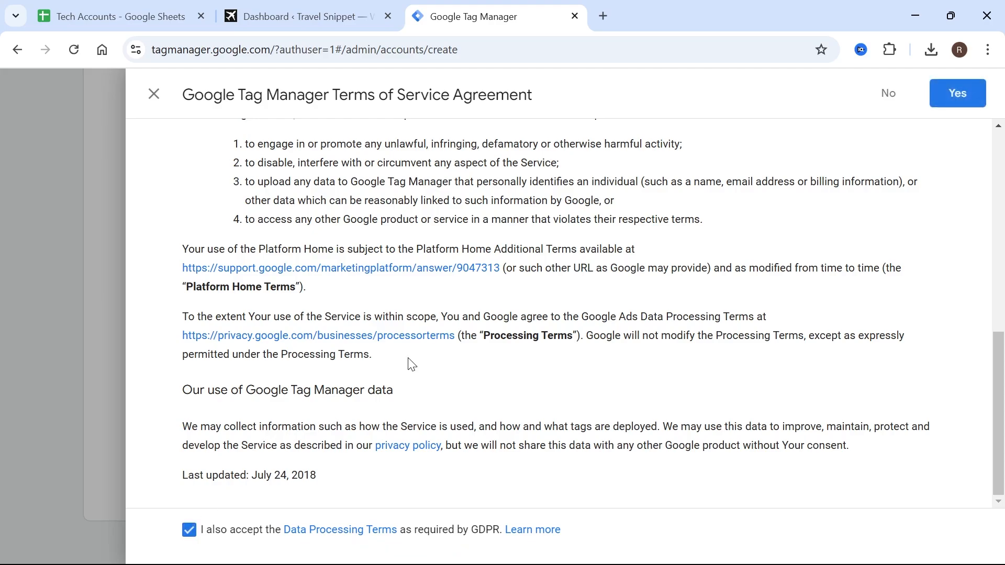
pyautogui.click(957, 93)
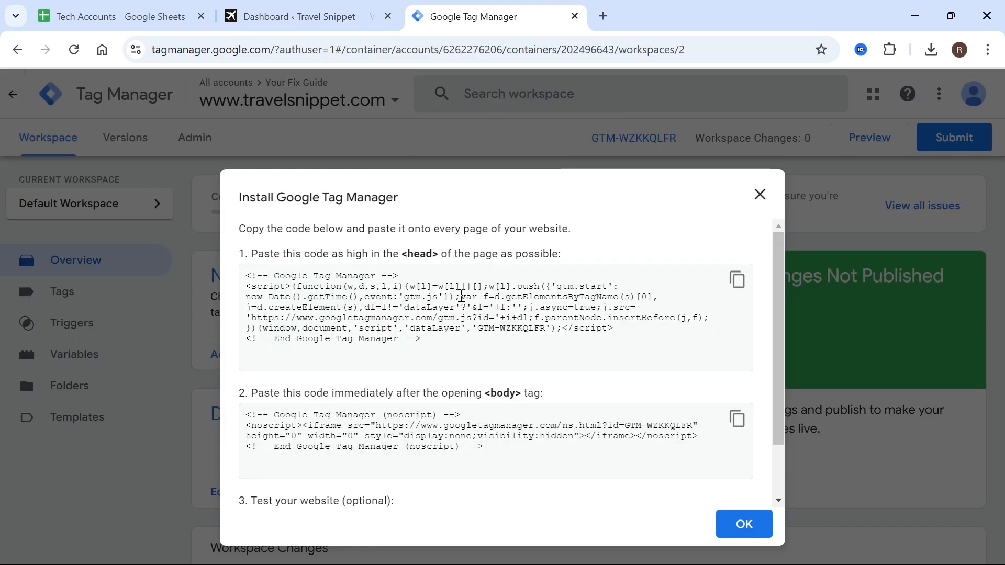
pyautogui.moveTo(384, 211)
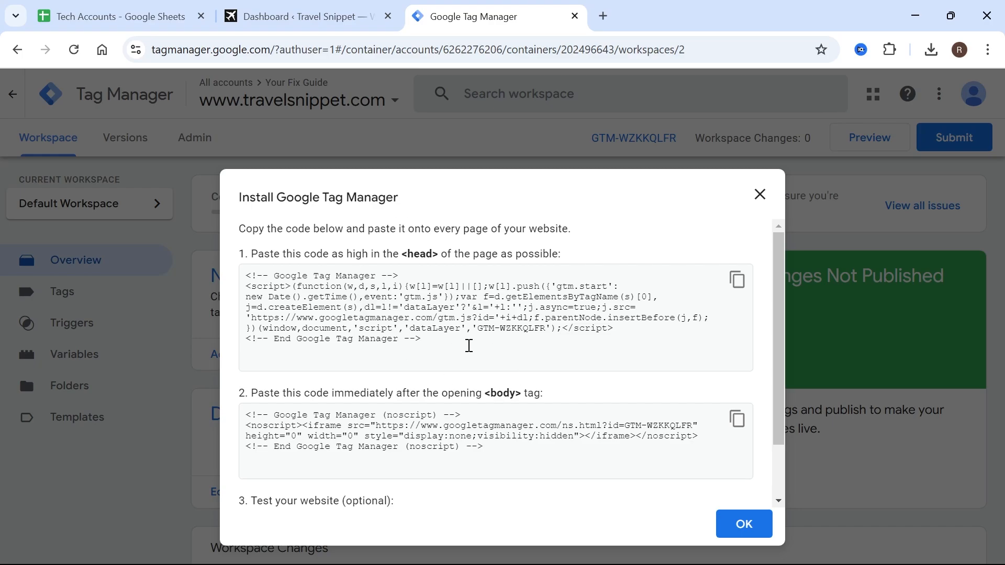
pyautogui.moveTo(454, 336)
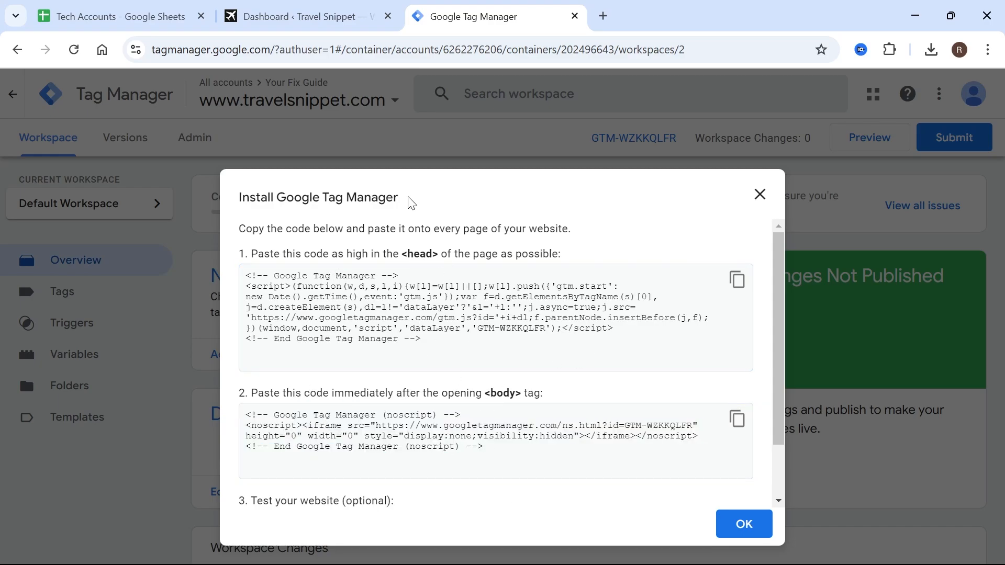
# - Leave the install code and move to the Travel Snippet WordPress dashboard
pyautogui.click(302, 16)
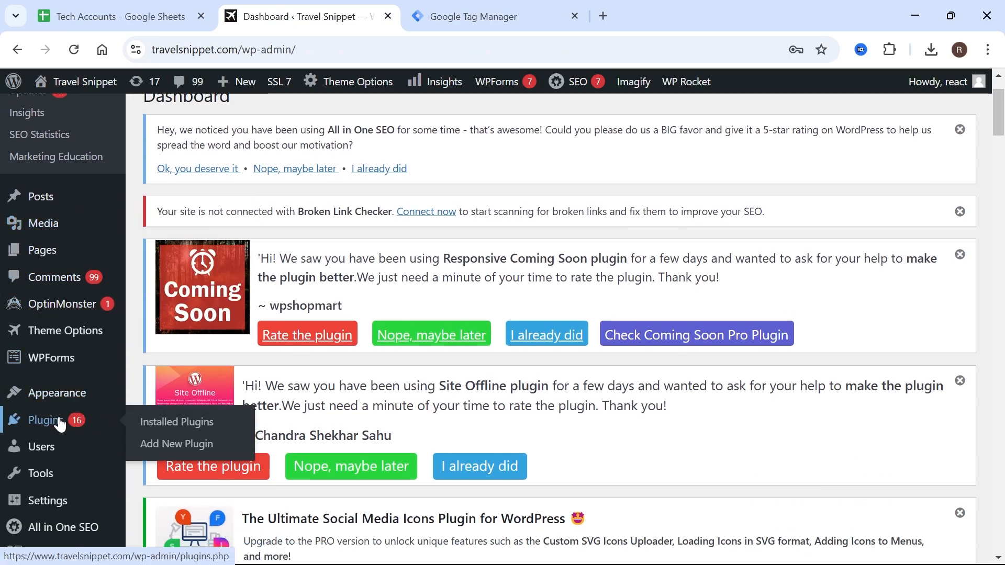
# - Find WPCode Insert Headers and Footers by searching 'header foo', then install and activate it
pyautogui.click(177, 422)
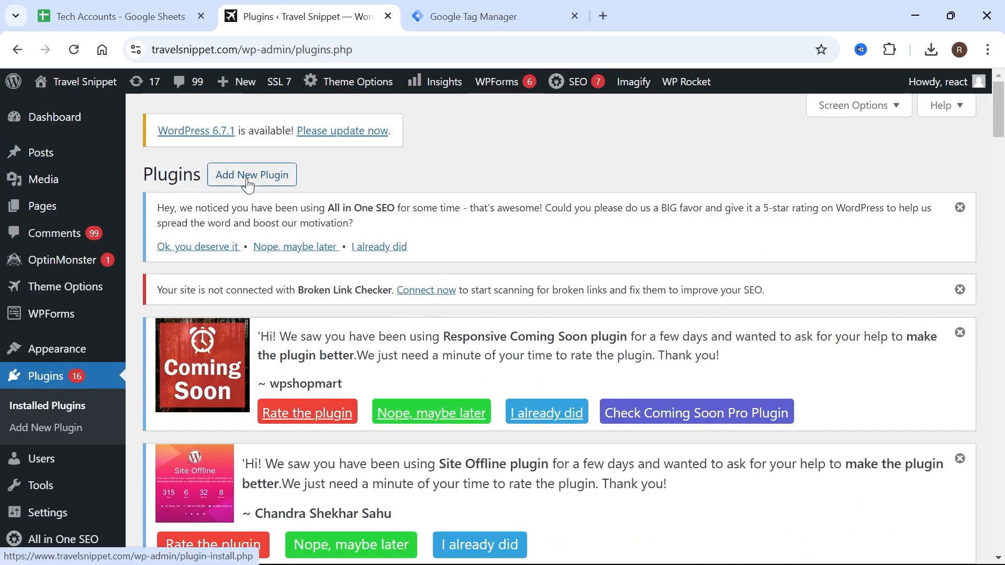
pyautogui.click(251, 175)
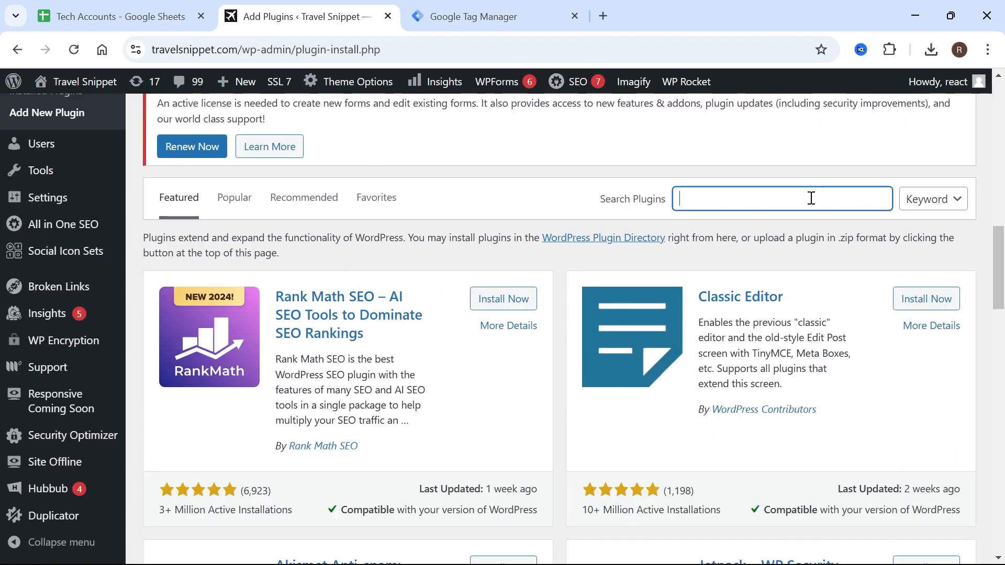
pyautogui.write('header footer')
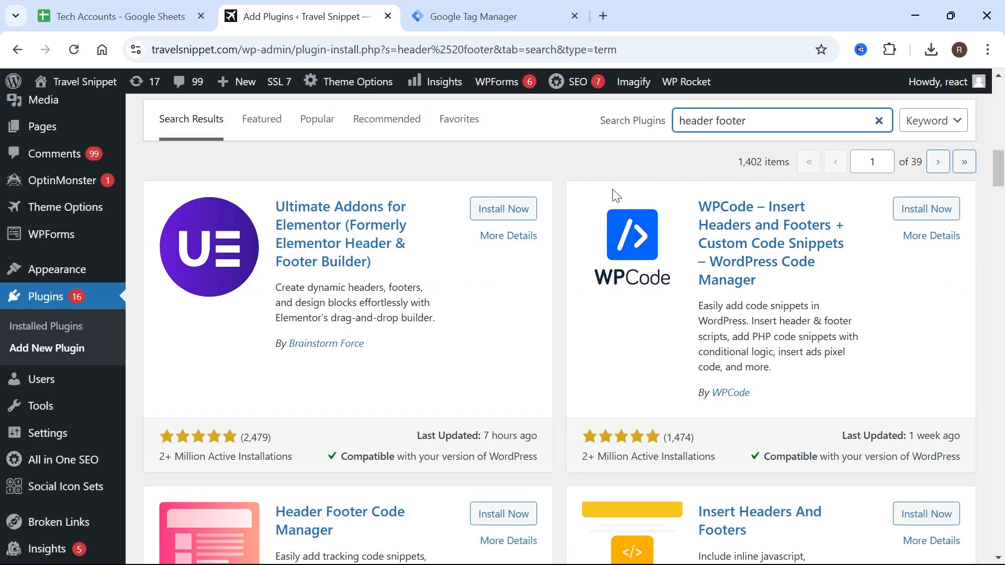
pyautogui.moveTo(740, 214)
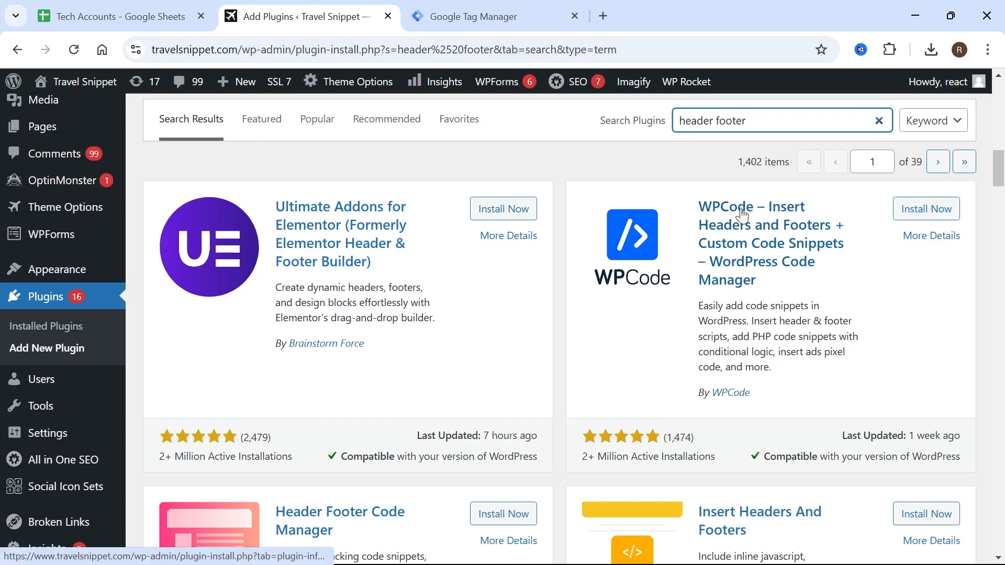
pyautogui.moveTo(927, 263)
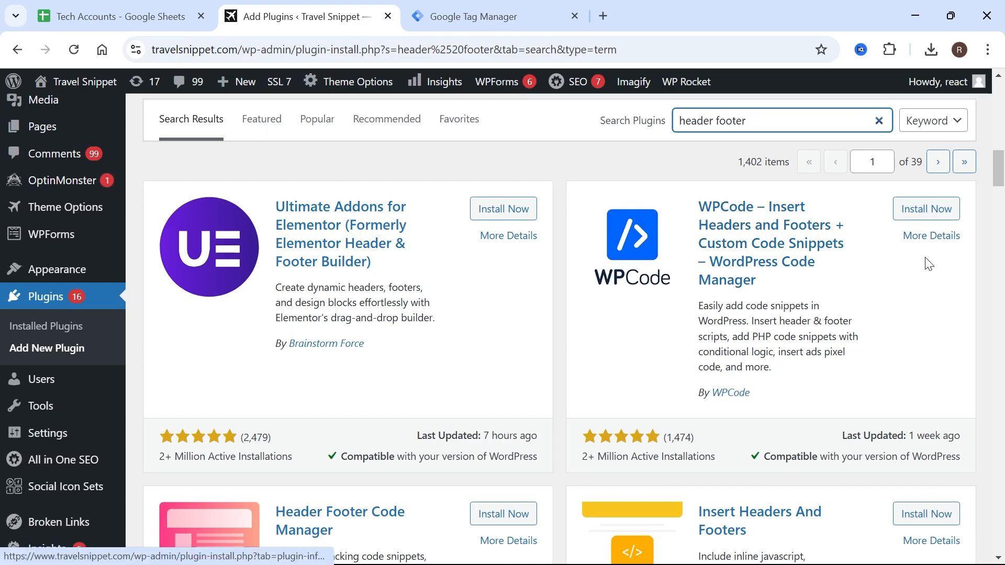
pyautogui.click(926, 208)
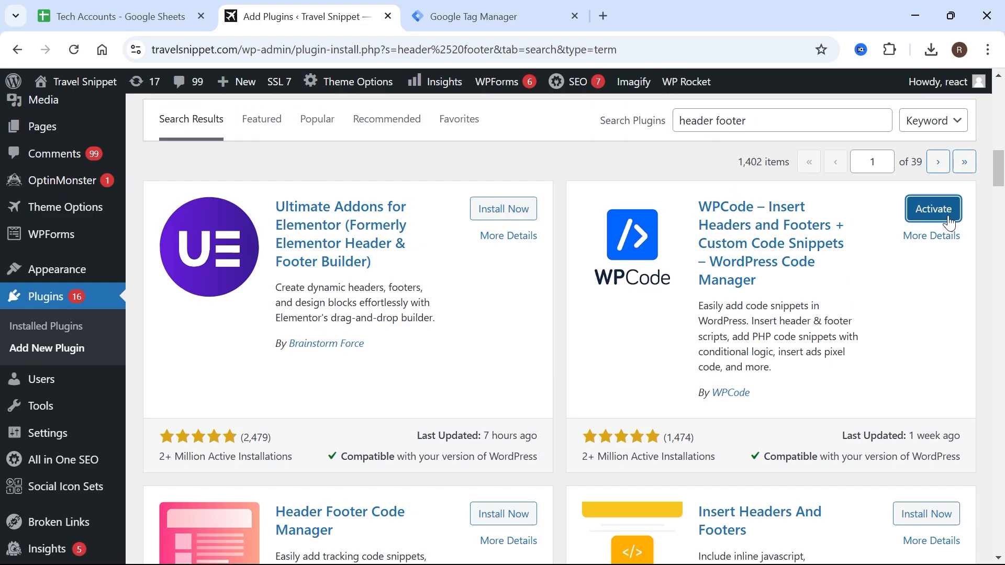
pyautogui.click(931, 209)
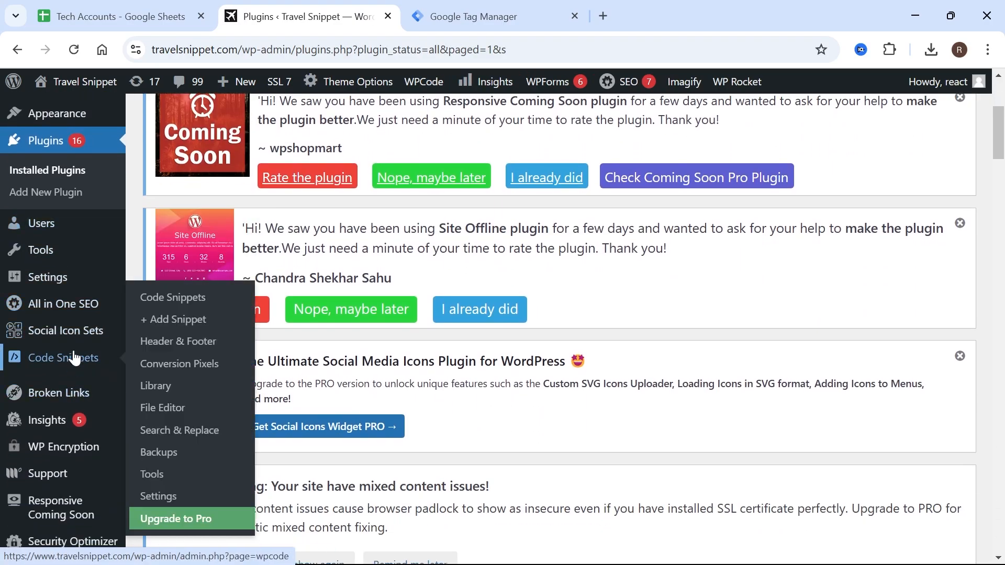
pyautogui.moveTo(178, 341)
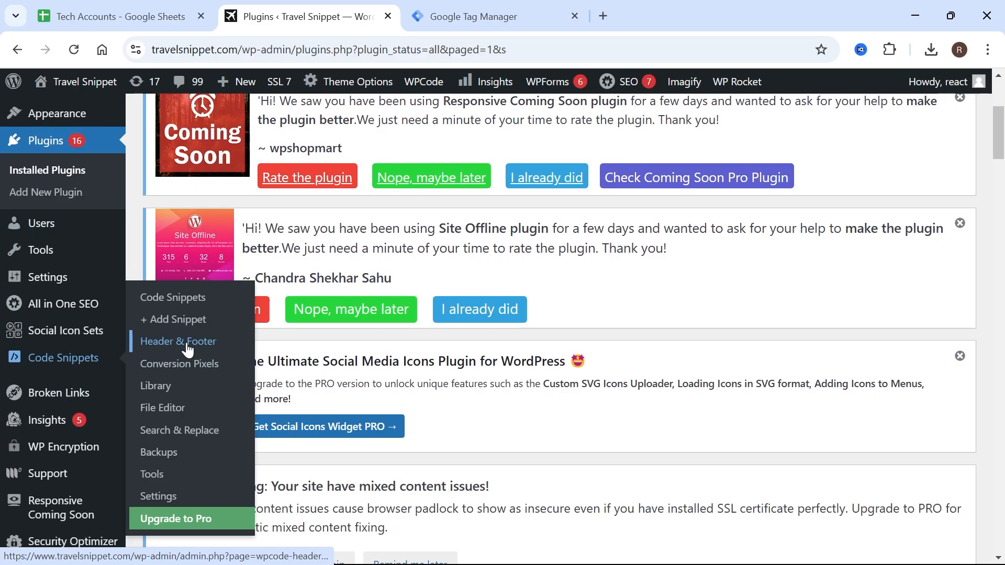
# - Reach WPCode's Global Header and Footer page, then bring back Tag Manager's install code
pyautogui.click(177, 341)
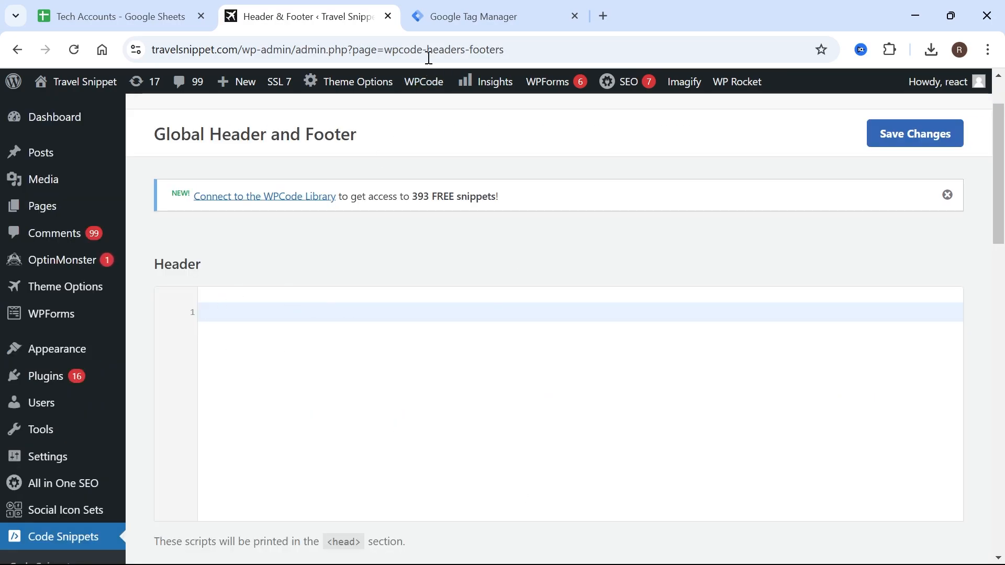
pyautogui.click(487, 16)
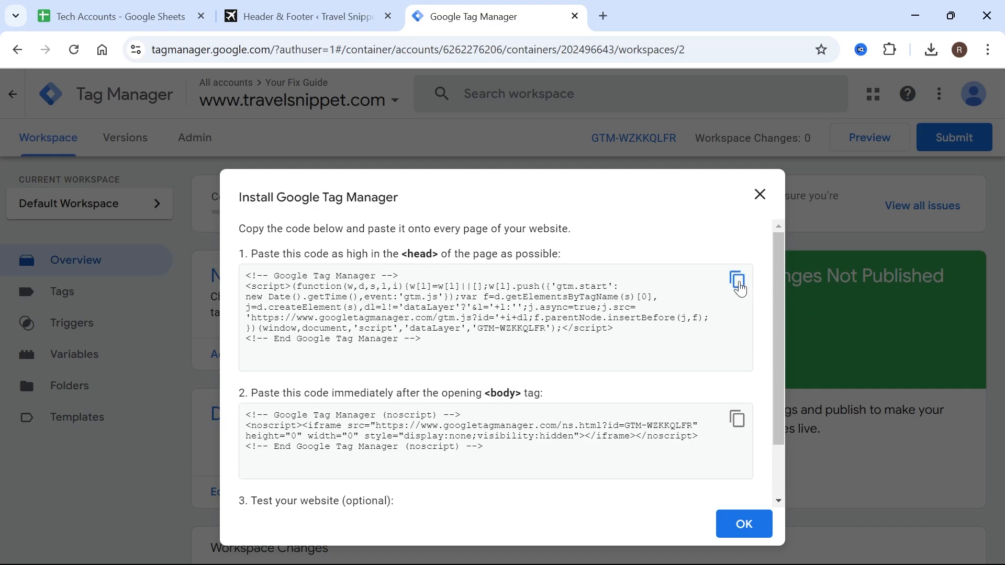
# - Copy the GTM-WZKKQLFR head snippet into WPCode's Header box
pyautogui.click(308, 16)
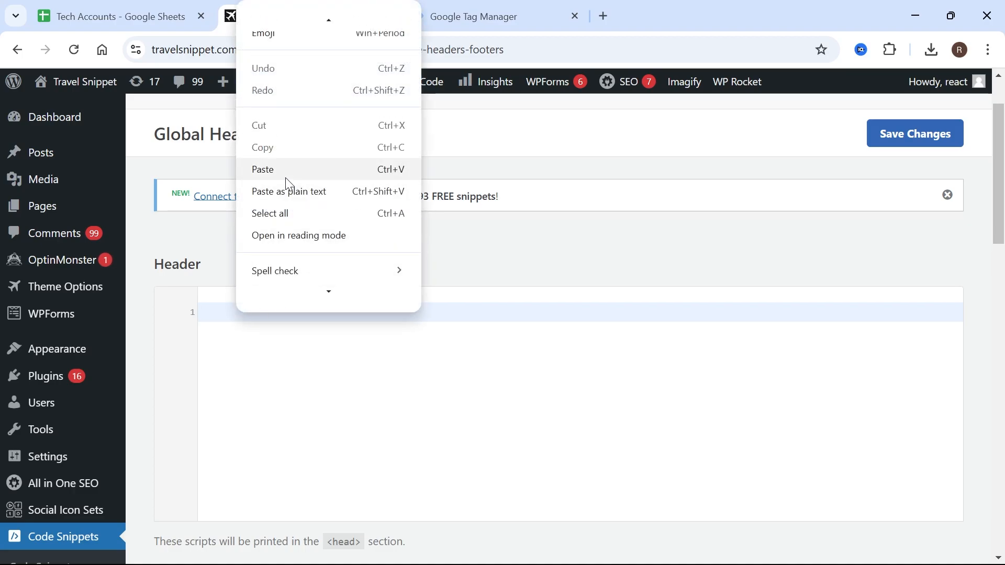
pyautogui.click(263, 169)
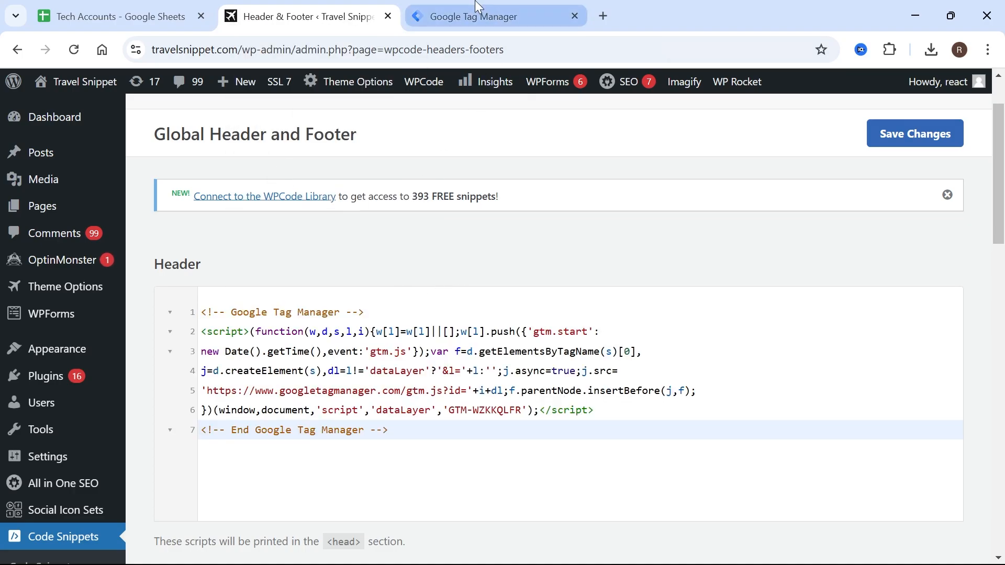
pyautogui.click(494, 16)
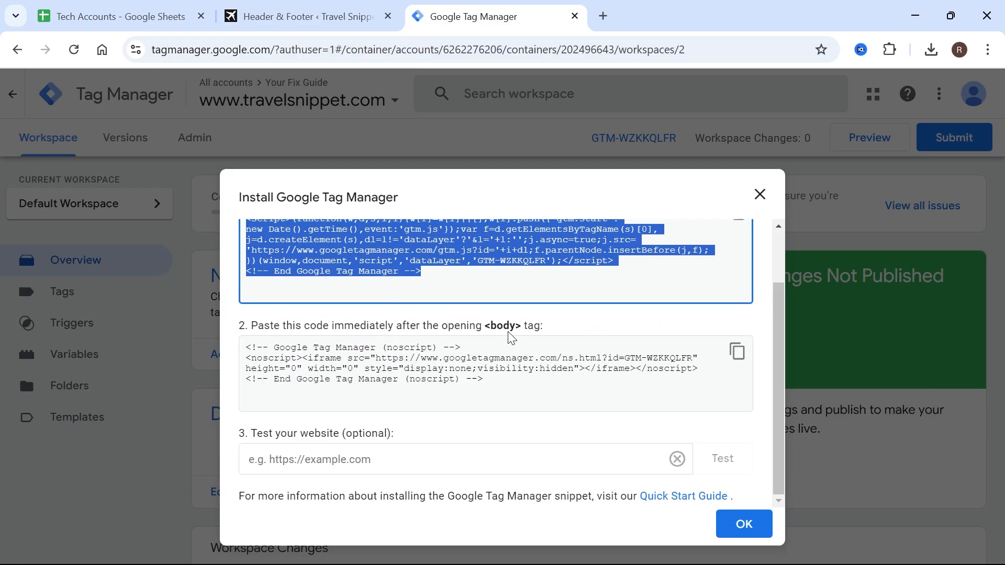
# - Paste the Tag Manager noscript snippet into the Footer box and save the changes
pyautogui.click(308, 16)
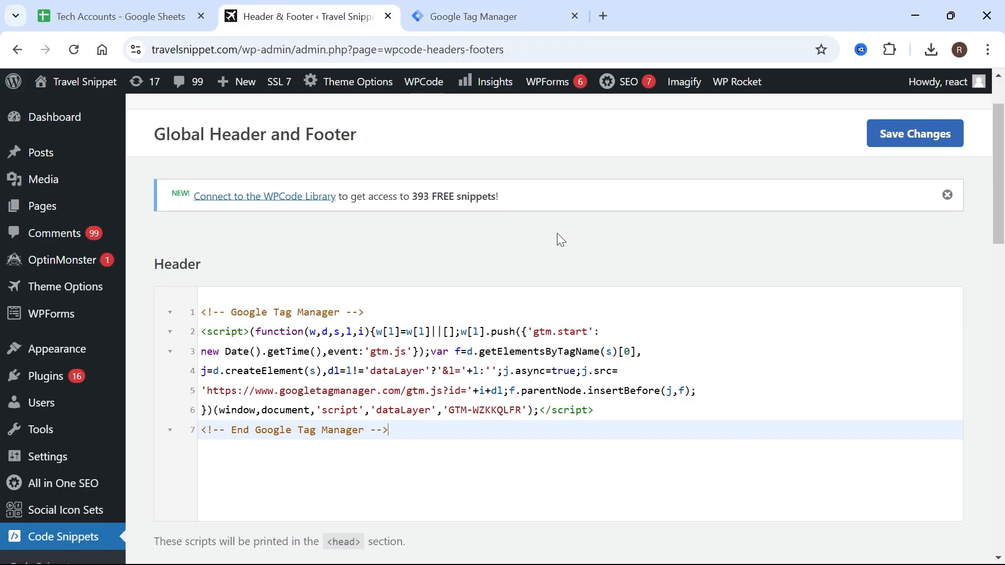
pyautogui.scroll(-3)
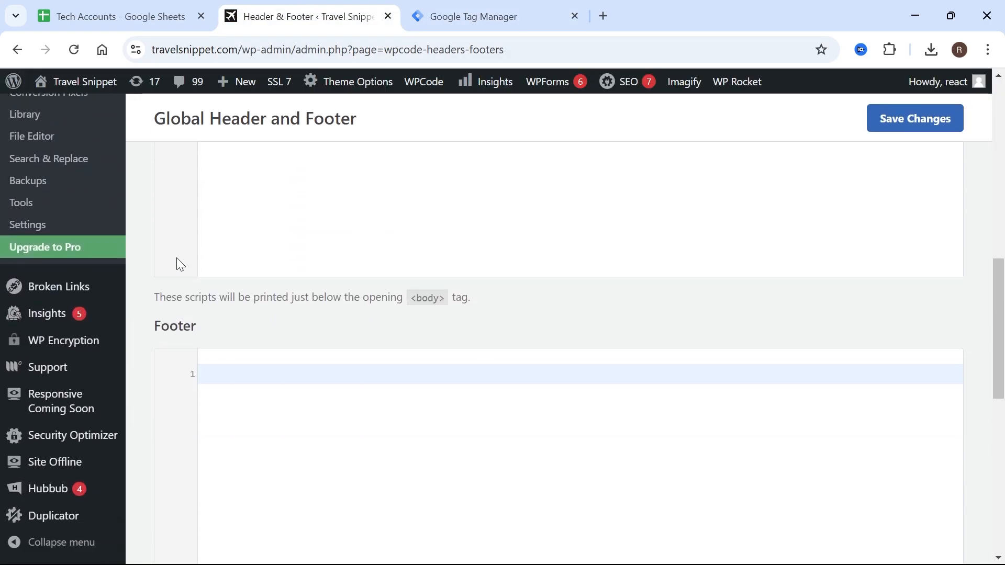
pyautogui.scroll(-3)
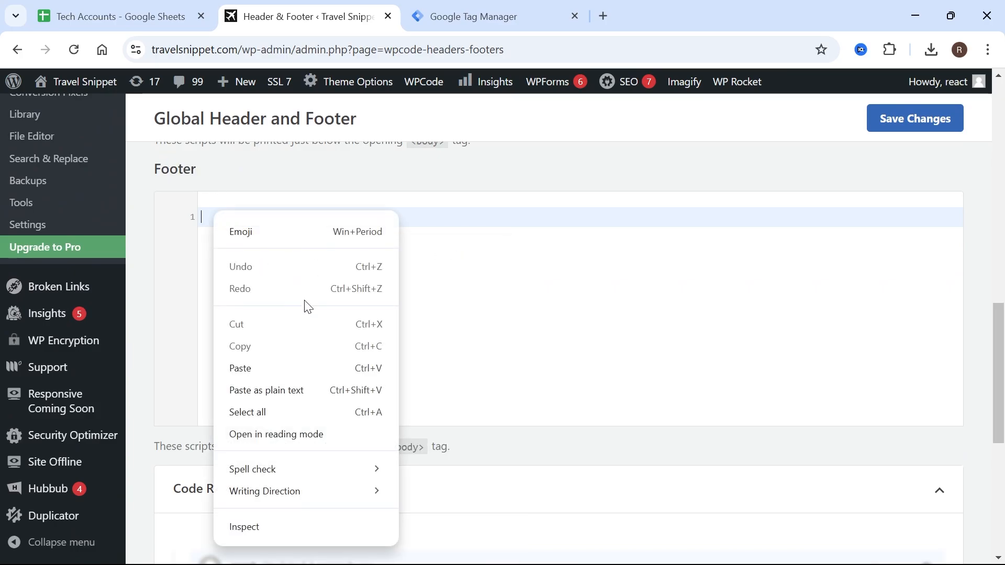
pyautogui.click(240, 368)
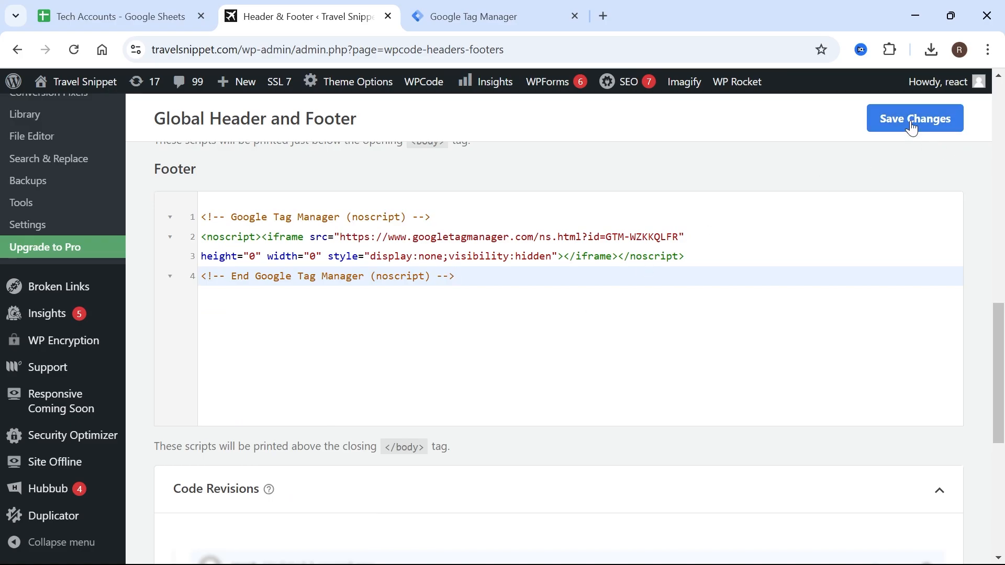
pyautogui.click(914, 119)
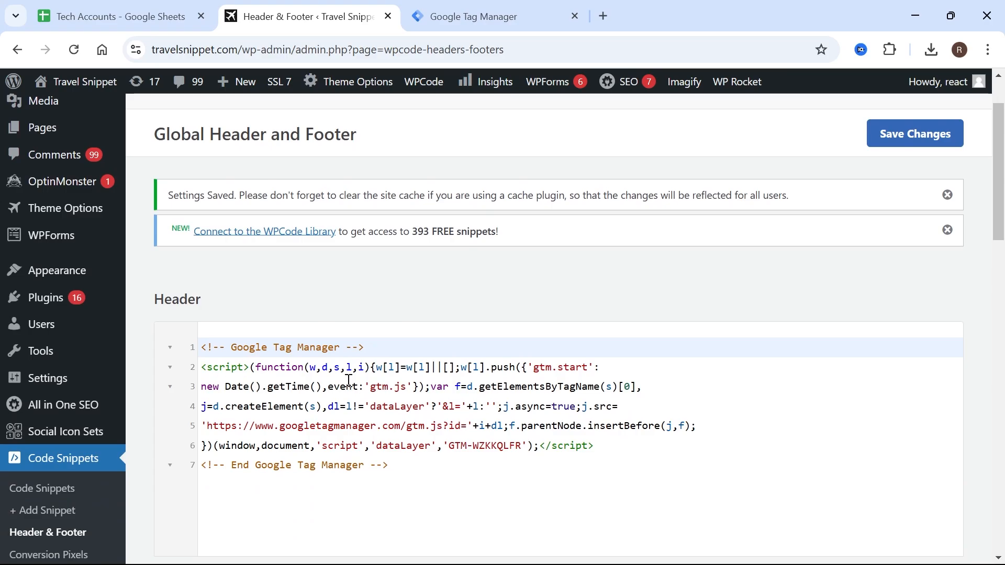
pyautogui.click(494, 16)
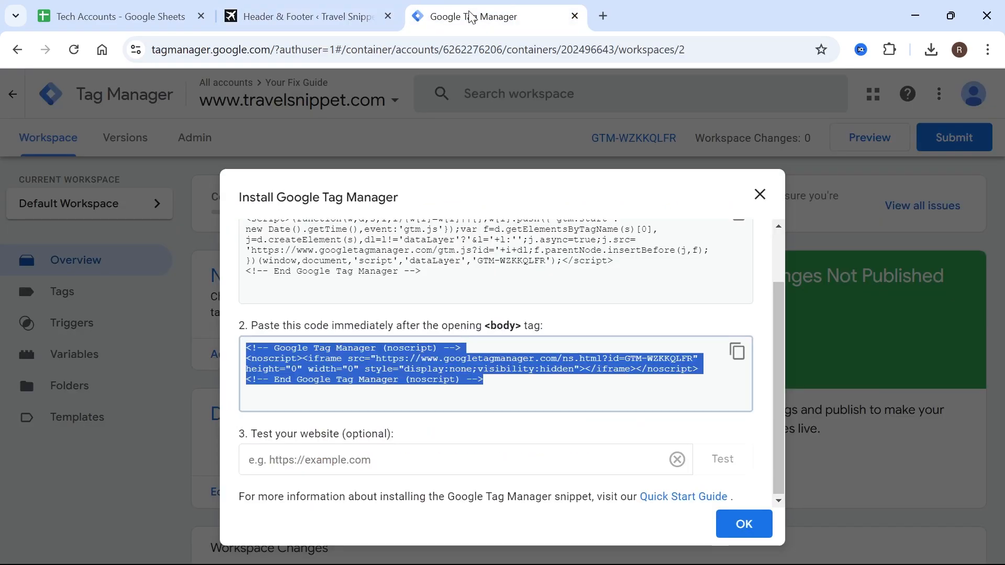
pyautogui.write('https://www.travelsnippet.com/')
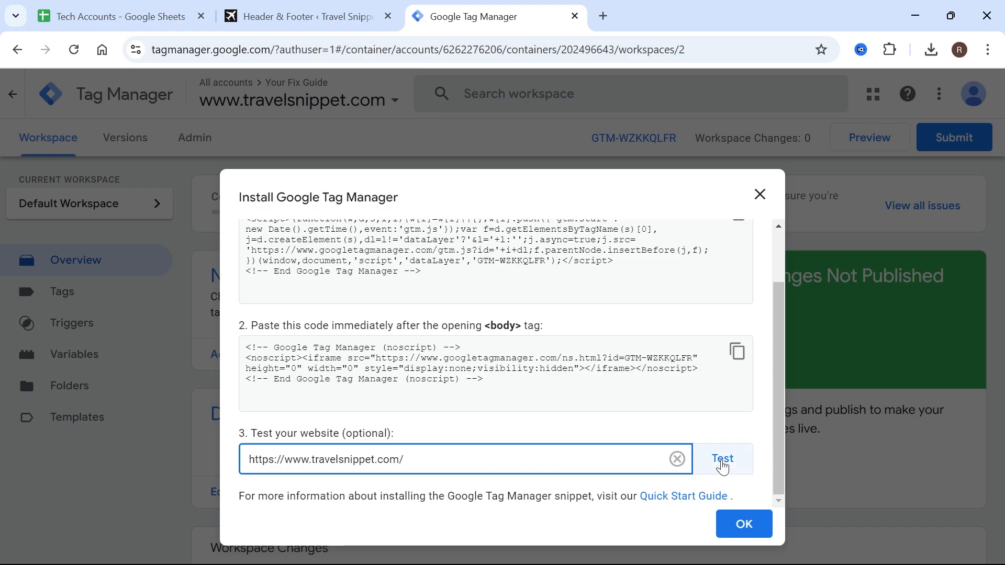
pyautogui.click(722, 459)
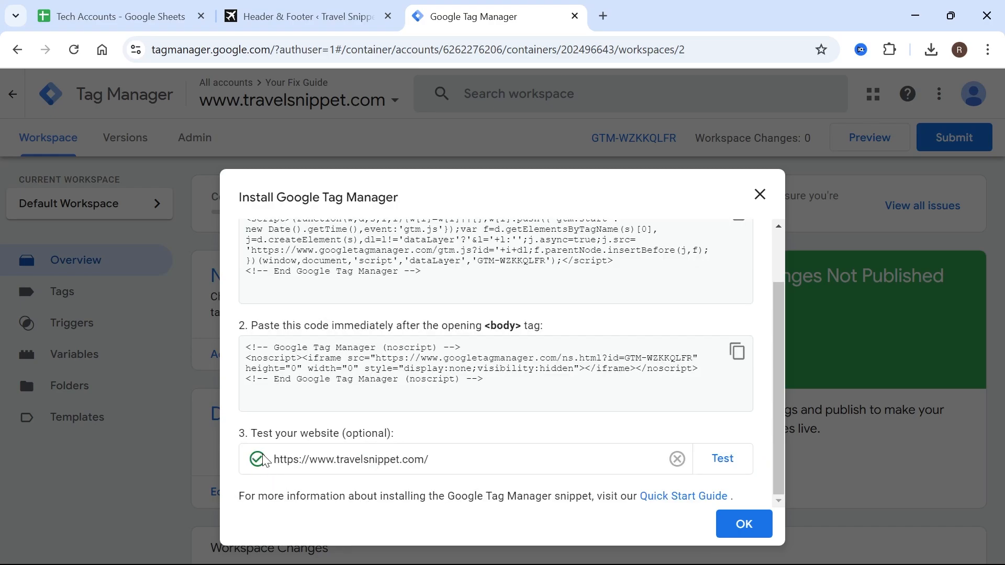
pyautogui.moveTo(358, 440)
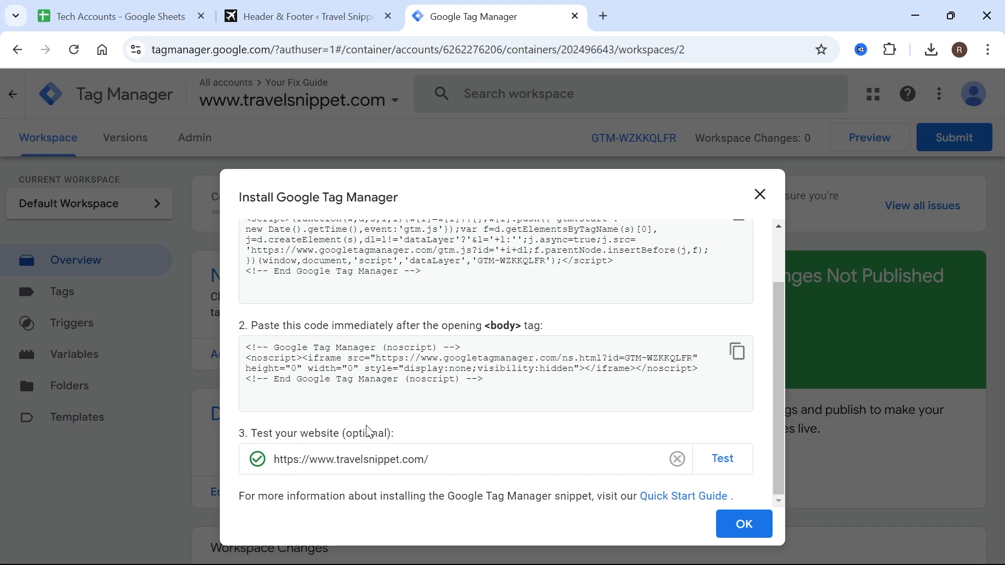
pyautogui.moveTo(462, 434)
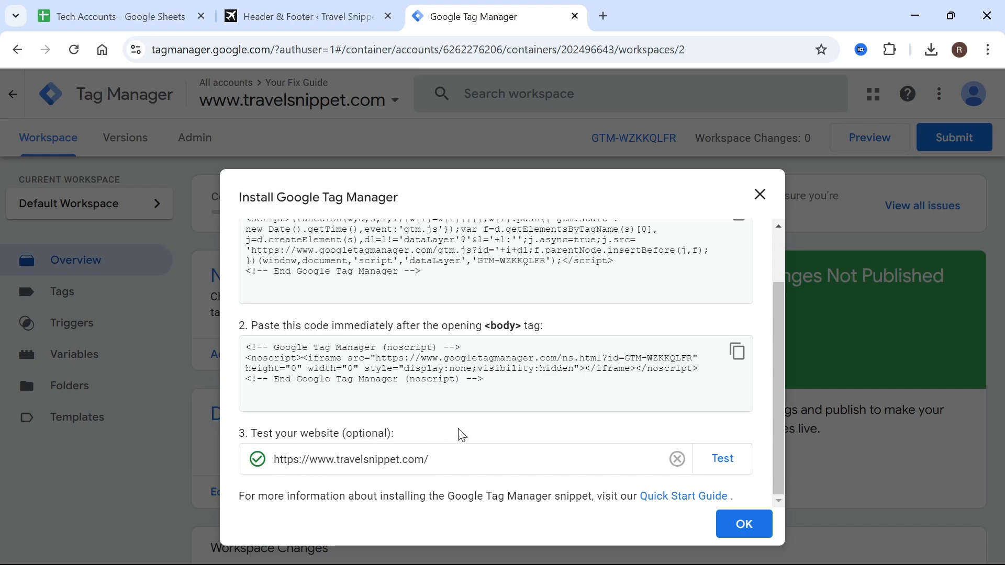
pyautogui.moveTo(432, 440)
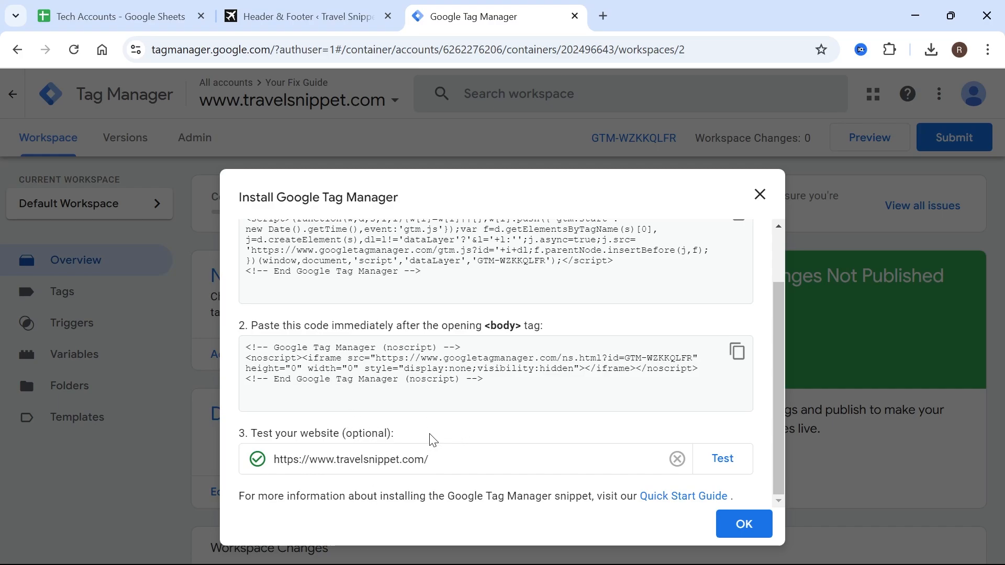